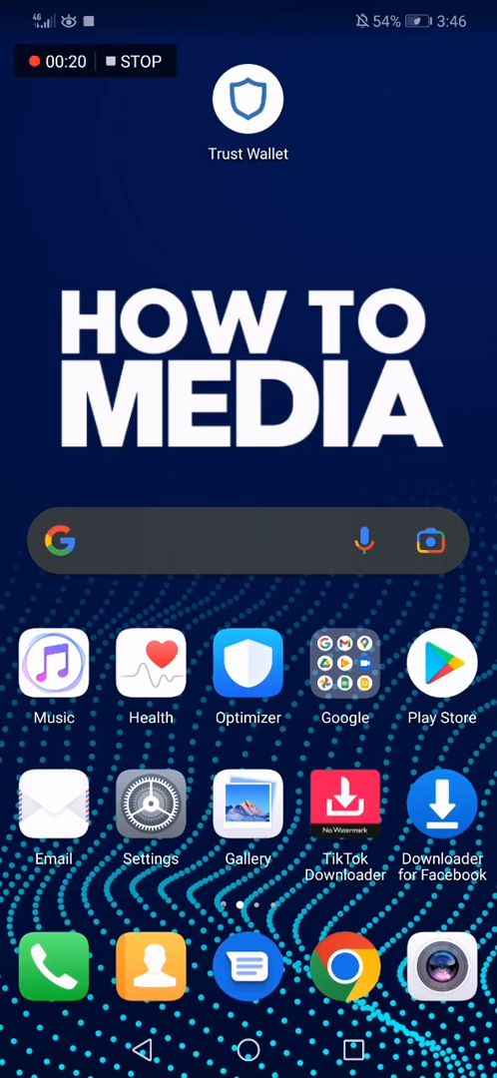
Step: Launch Trust Wallet and show the Multi-Coin Wallet 1 overview with Bitcoin and Ethereum balances
{"action": "left_click", "coordinate": [248, 98]}
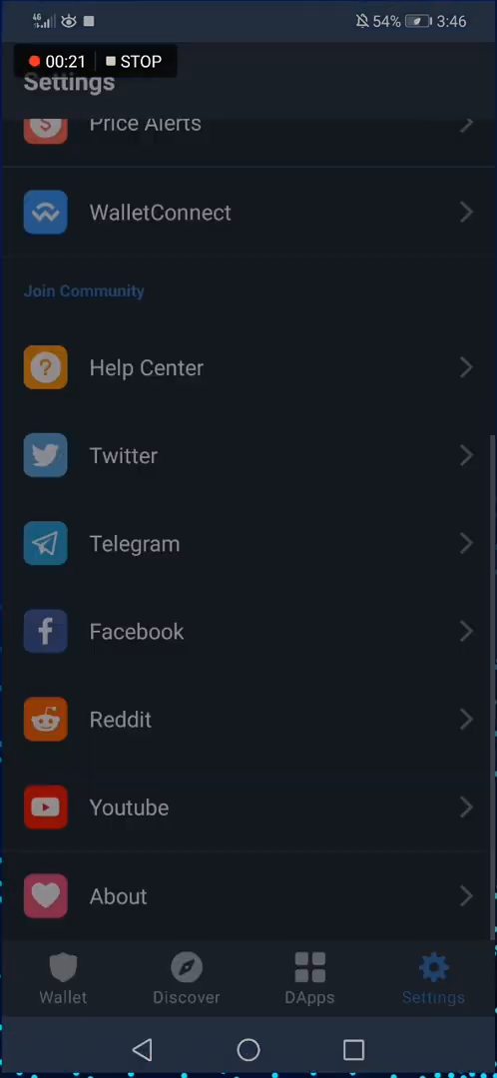
{"action": "left_click", "coordinate": [61, 985]}
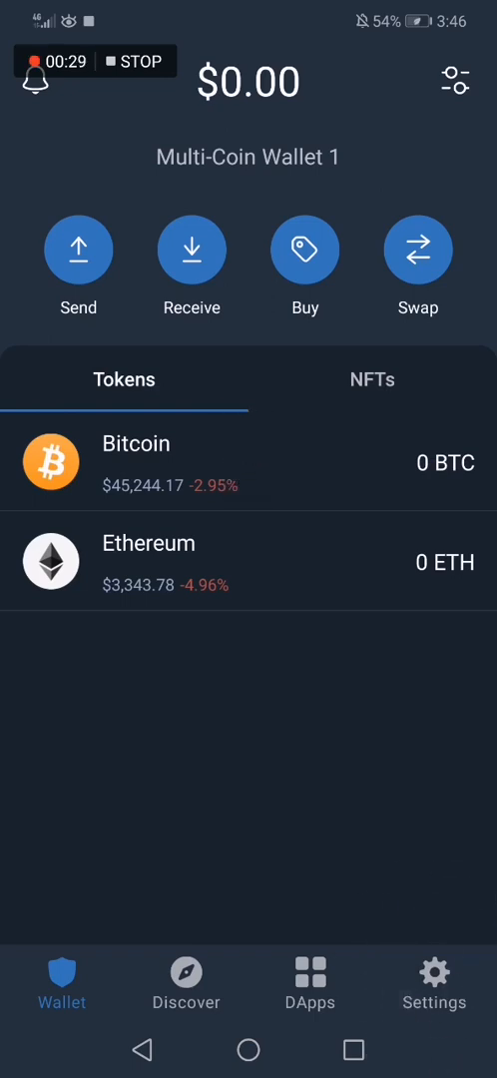
Step: Go to Settings and scroll down to the Join Community section with the Help Center link
{"action": "left_click", "coordinate": [433, 985]}
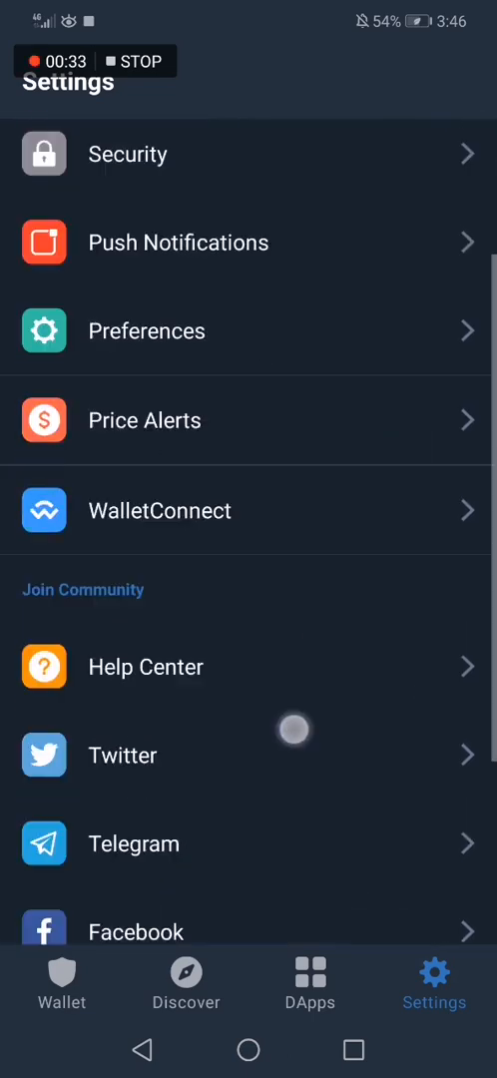
{"action": "scroll", "scroll_direction": "down", "scroll_amount": 3}
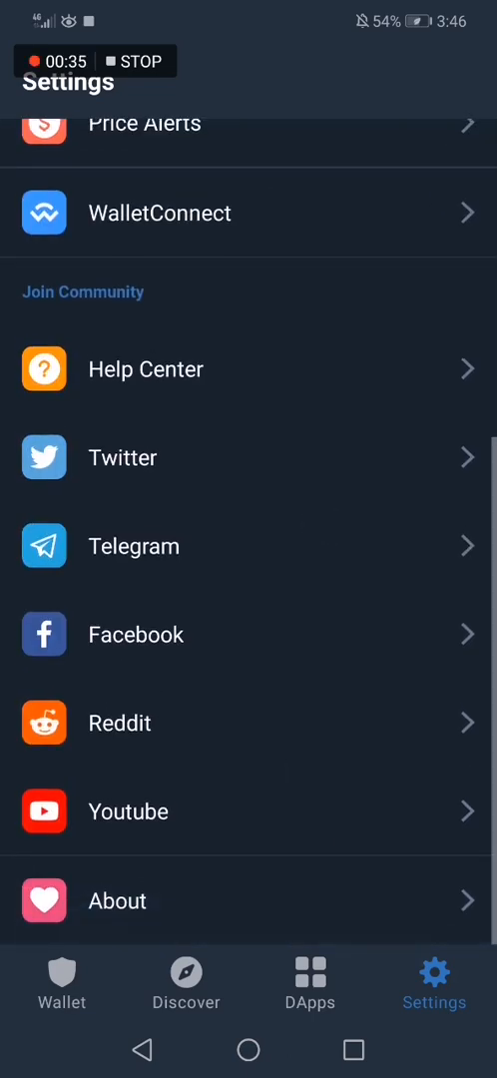
{"action": "scroll", "scroll_direction": "down", "scroll_amount": 3}
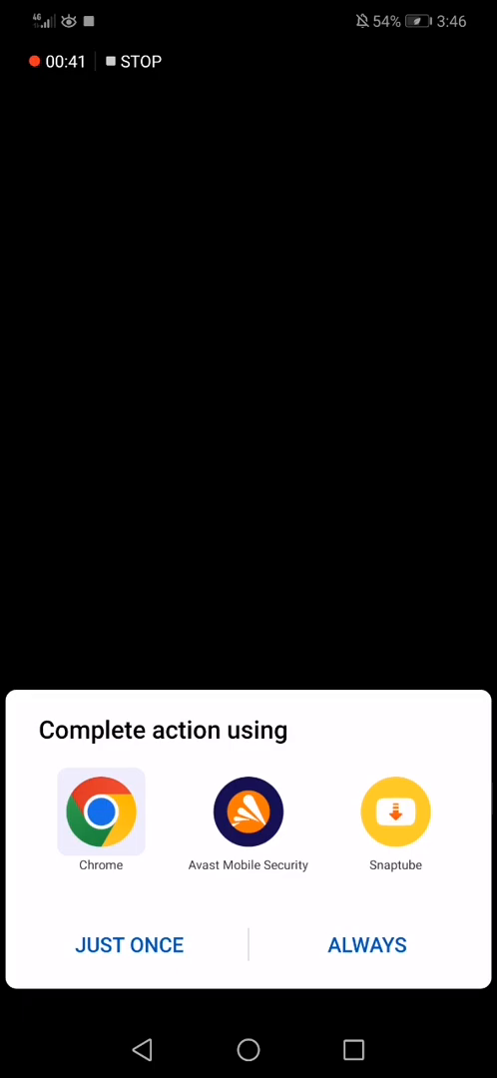
Step: Open the Help Center link in Chrome just once, browse the community articles, then return home
{"action": "left_click", "coordinate": [100, 811]}
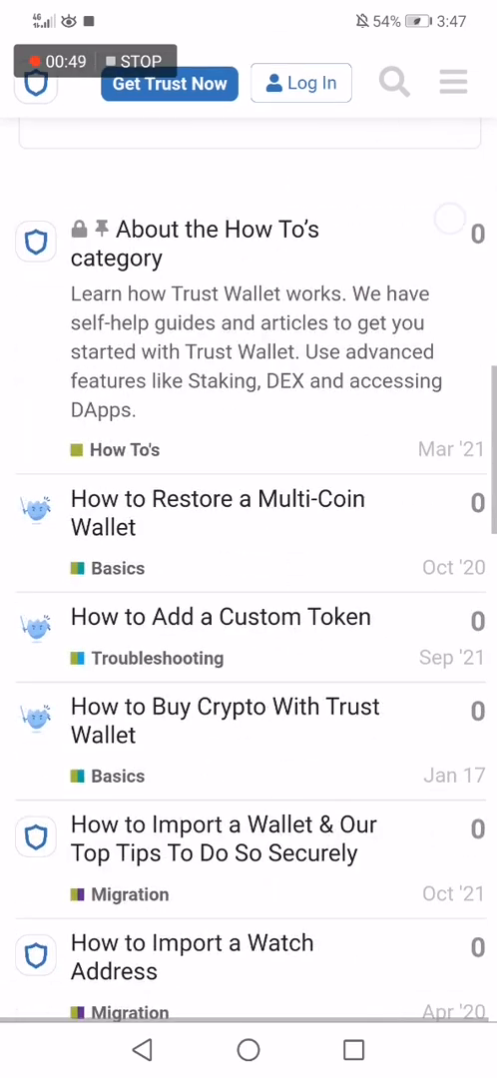
{"action": "scroll", "scroll_direction": "down", "scroll_amount": 3}
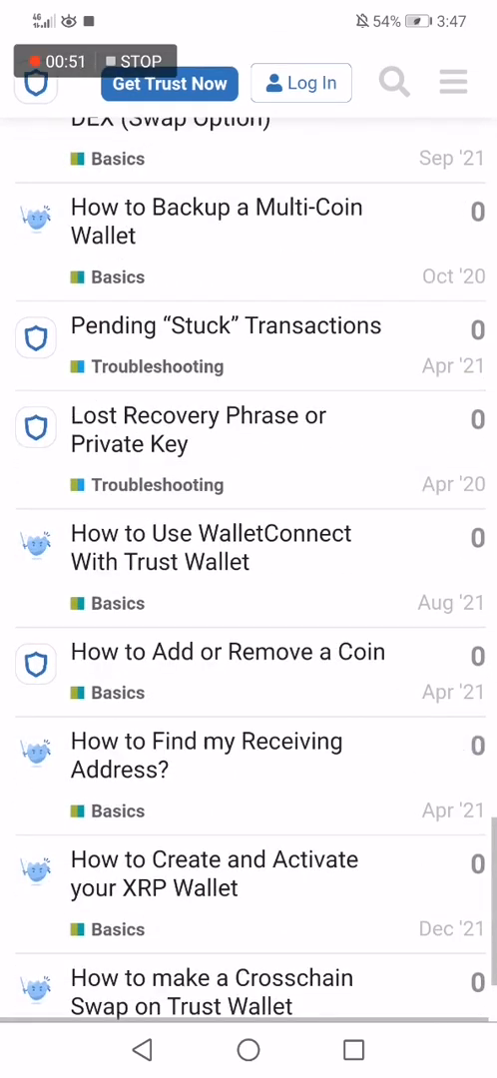
{"action": "scroll", "scroll_direction": "down", "scroll_amount": 3}
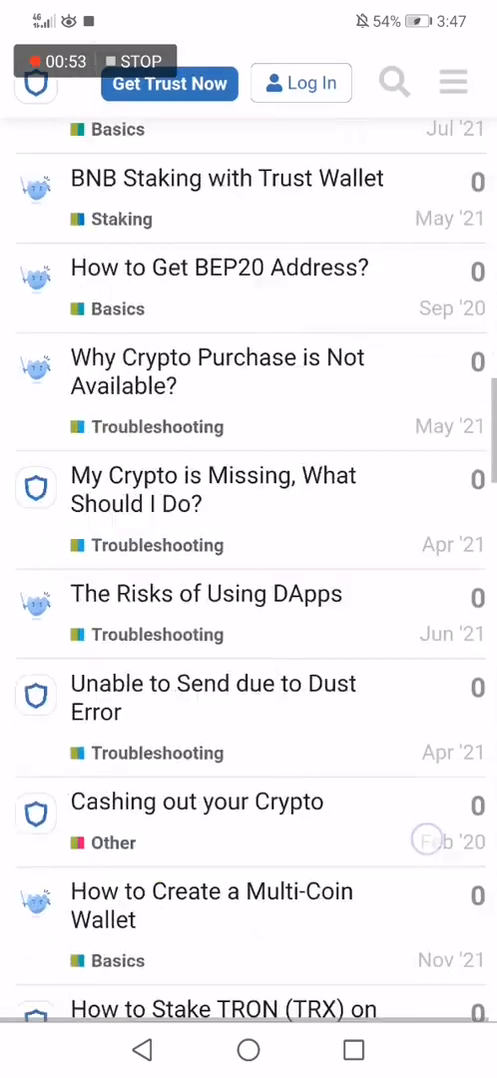
{"action": "scroll", "scroll_direction": "down", "scroll_amount": 3}
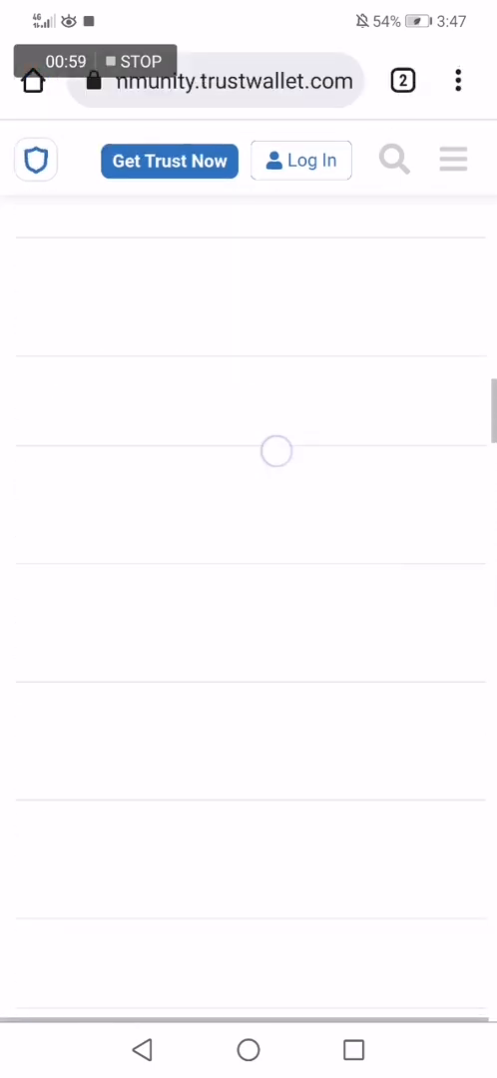
{"action": "left_click", "coordinate": [248, 1050]}
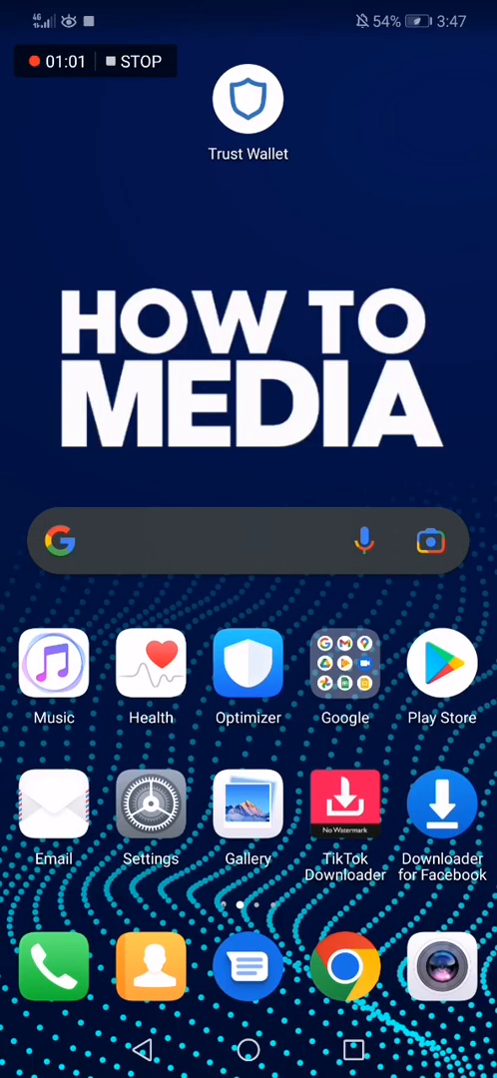